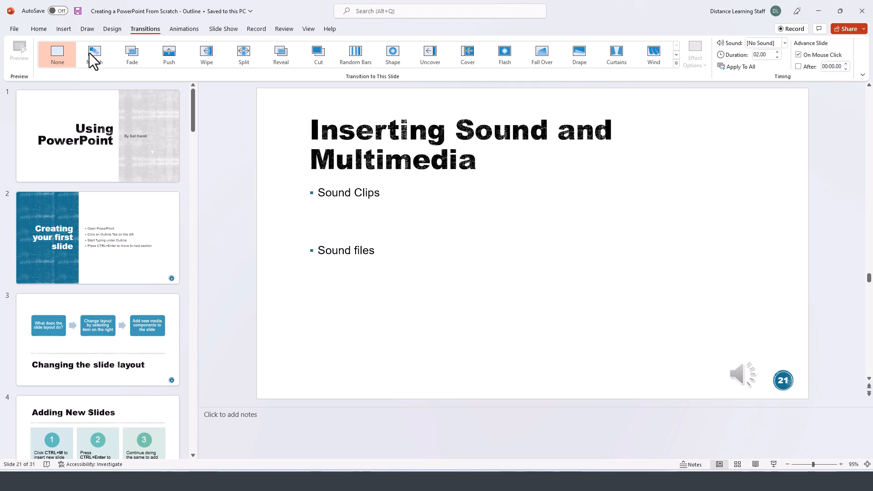
{"action": "mouse_move", "coordinate": [56, 54]}
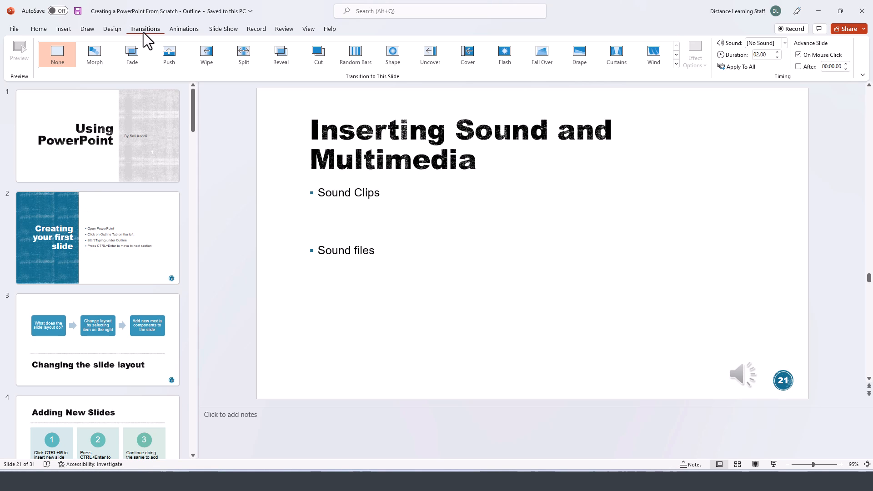
{"action": "mouse_move", "coordinate": [371, 215]}
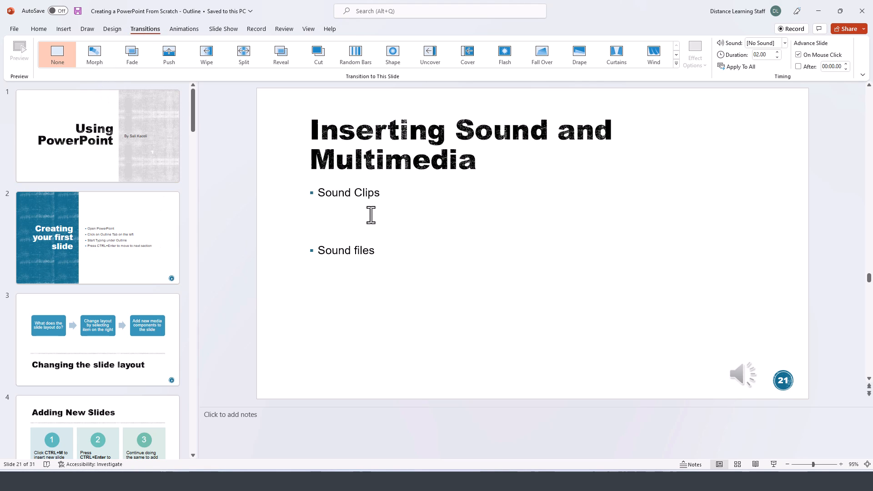
Step: Give slide 2 the Wipe transition
{"action": "left_click", "coordinate": [372, 216]}
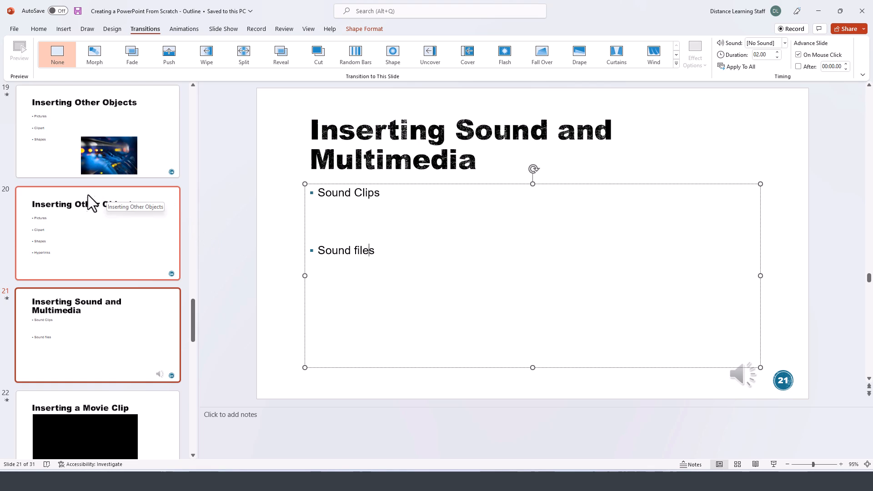
{"action": "scroll", "scroll_direction": "up", "scroll_amount": 3}
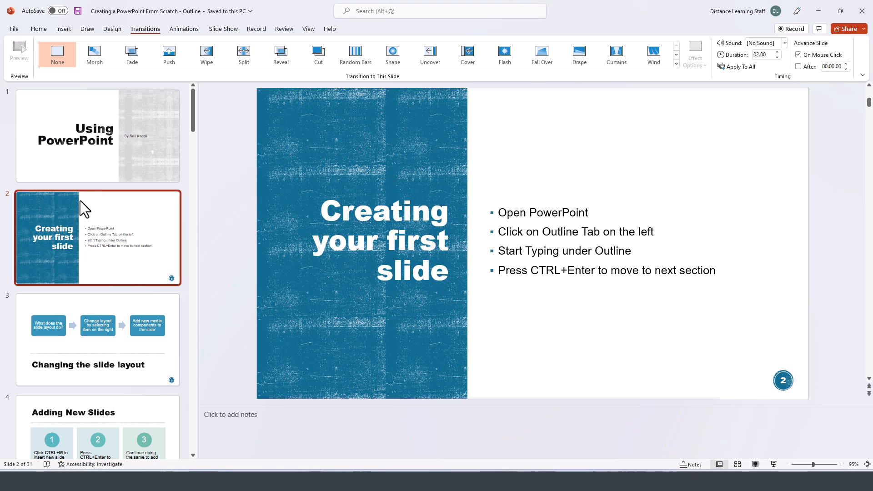
{"action": "mouse_move", "coordinate": [145, 28]}
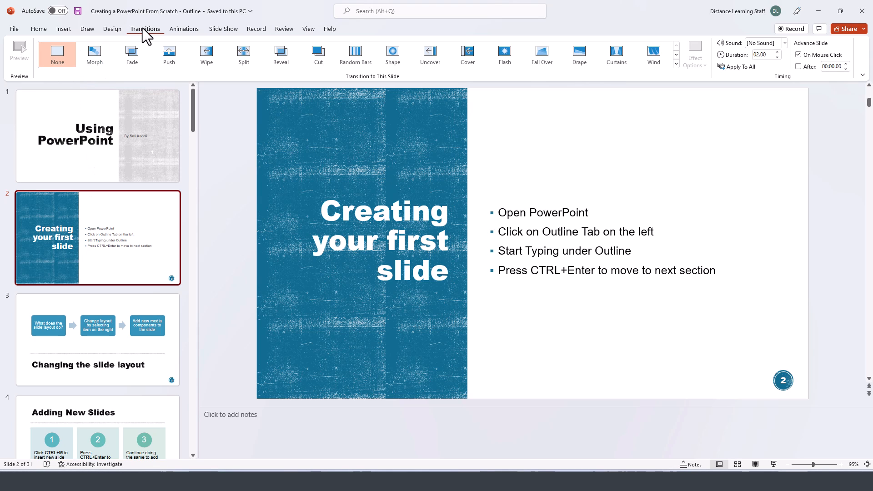
{"action": "mouse_move", "coordinate": [56, 54]}
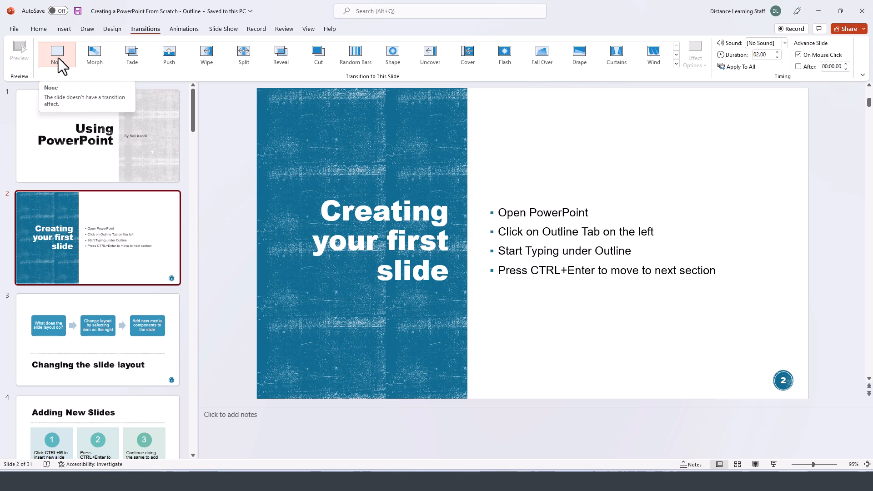
{"action": "mouse_move", "coordinate": [94, 54]}
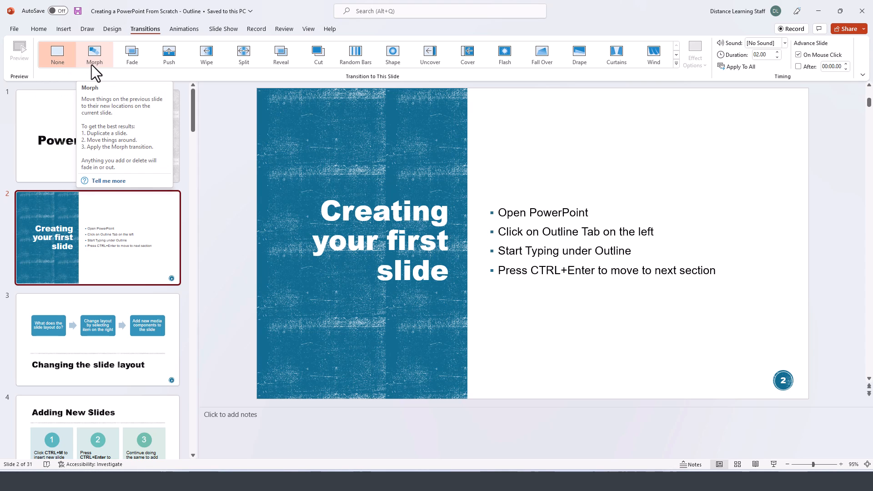
{"action": "mouse_move", "coordinate": [132, 54]}
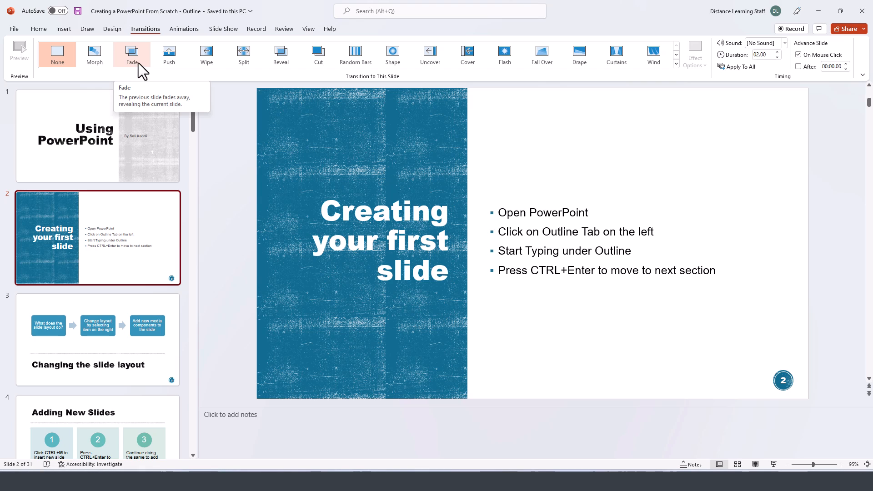
{"action": "mouse_move", "coordinate": [206, 54]}
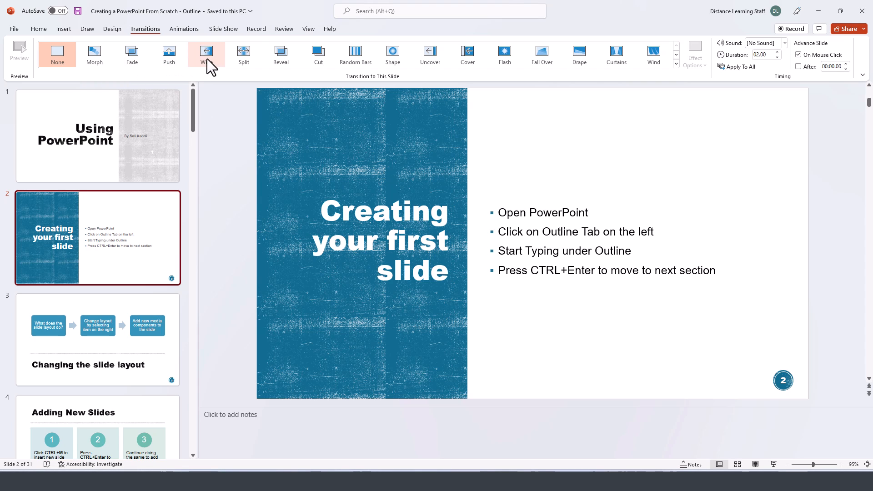
{"action": "mouse_move", "coordinate": [318, 54]}
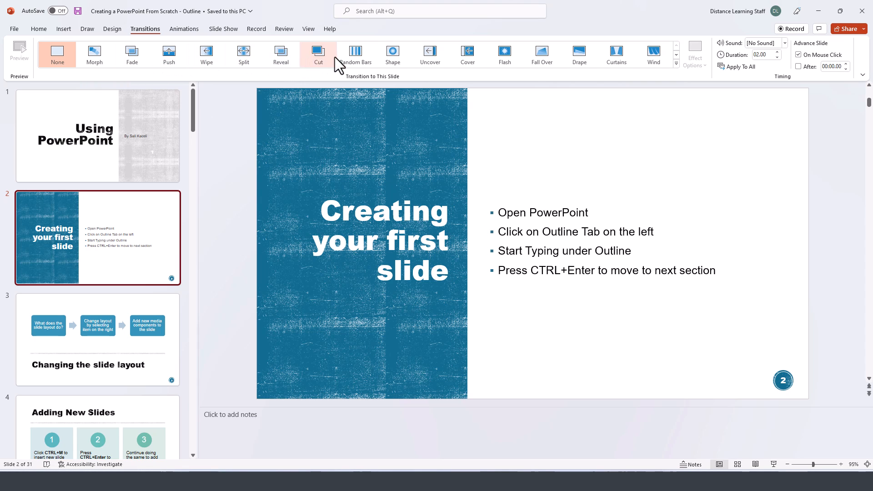
{"action": "left_click", "coordinate": [676, 64]}
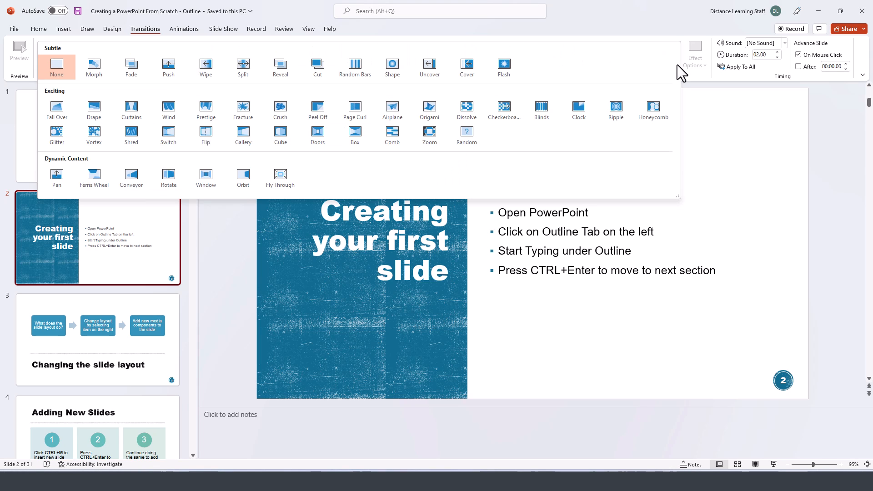
{"action": "mouse_move", "coordinate": [742, 73]}
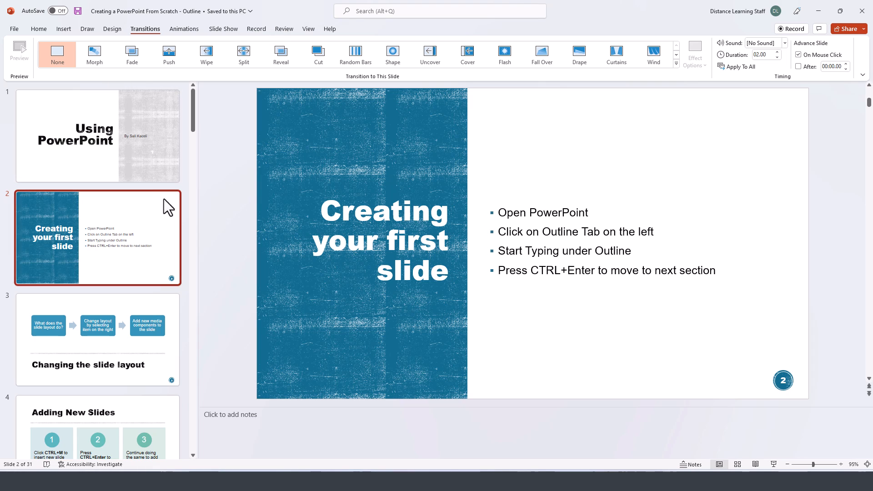
{"action": "mouse_move", "coordinate": [122, 263]}
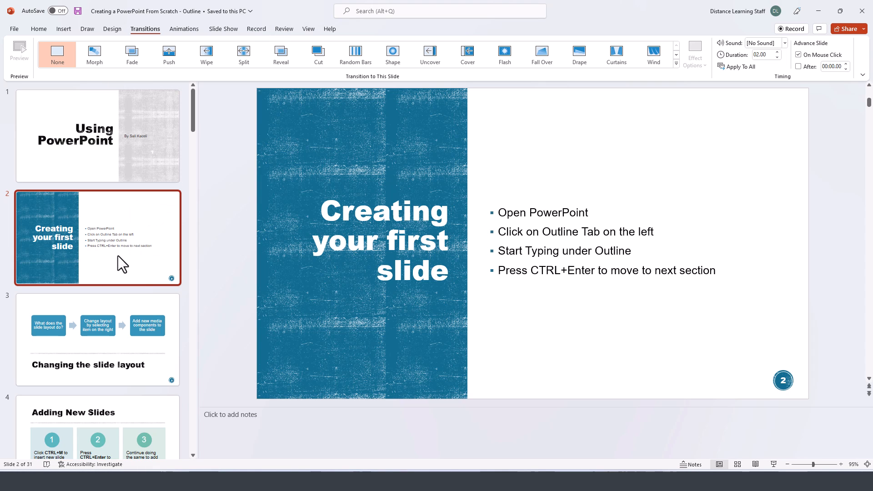
{"action": "mouse_move", "coordinate": [206, 54]}
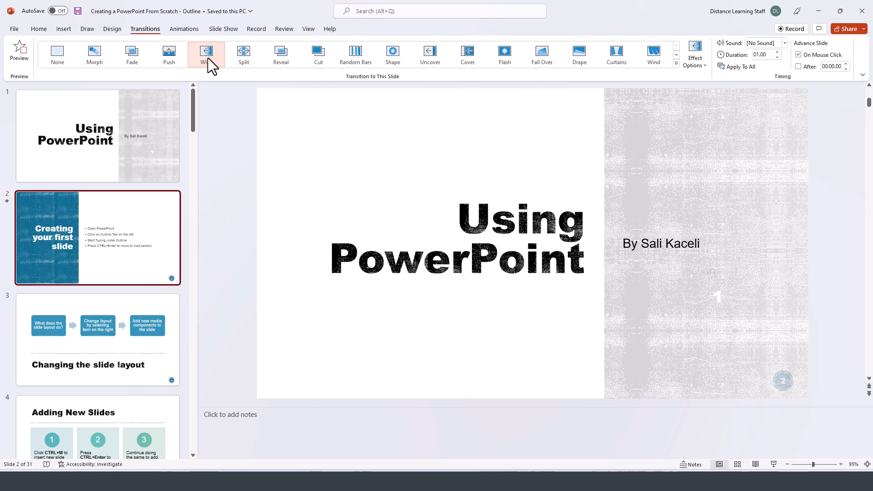
{"action": "left_click", "coordinate": [205, 54]}
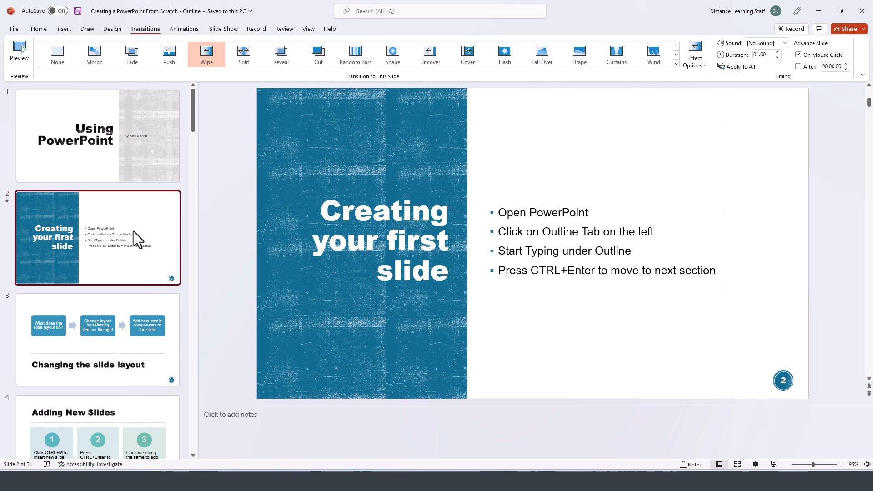
Step: Give slide 3 the Split transition and slide 4 Cut, then return to slide 1
{"action": "left_click", "coordinate": [97, 340]}
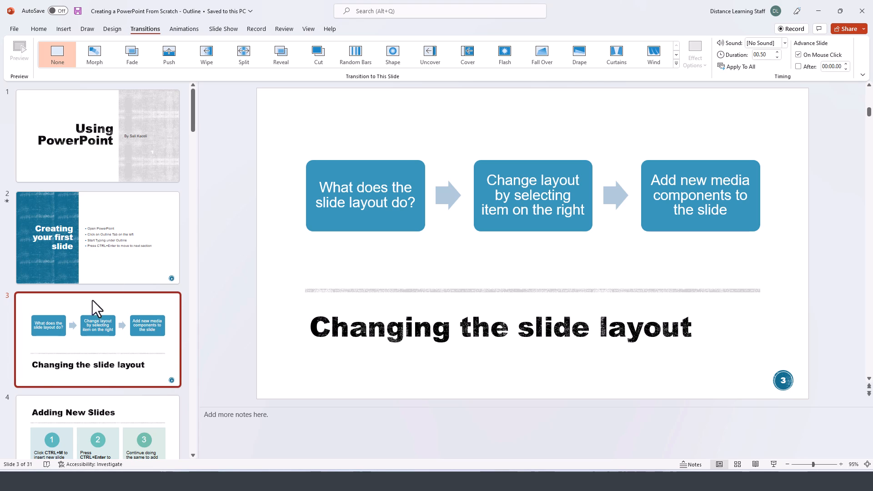
{"action": "mouse_move", "coordinate": [243, 55]}
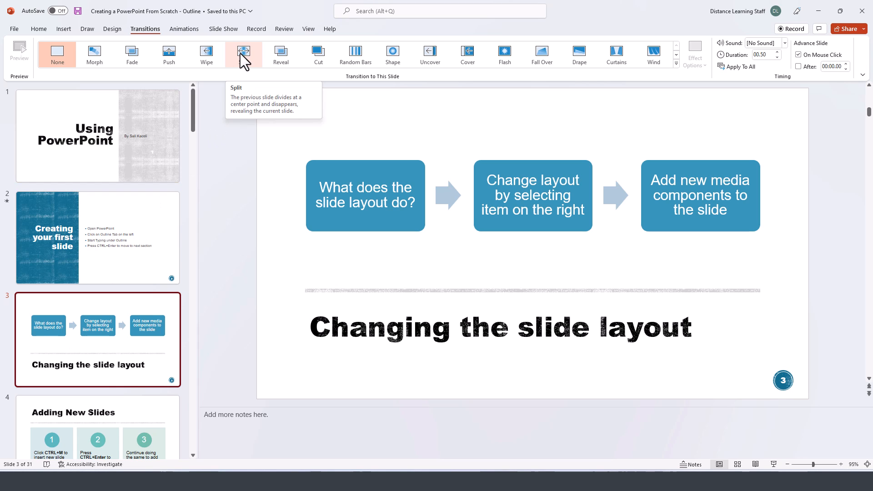
{"action": "left_click", "coordinate": [244, 54]}
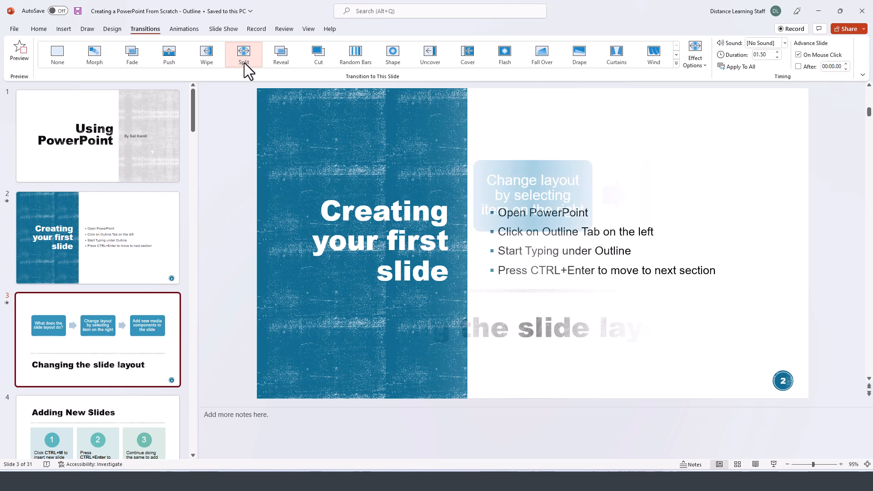
{"action": "left_click", "coordinate": [97, 429]}
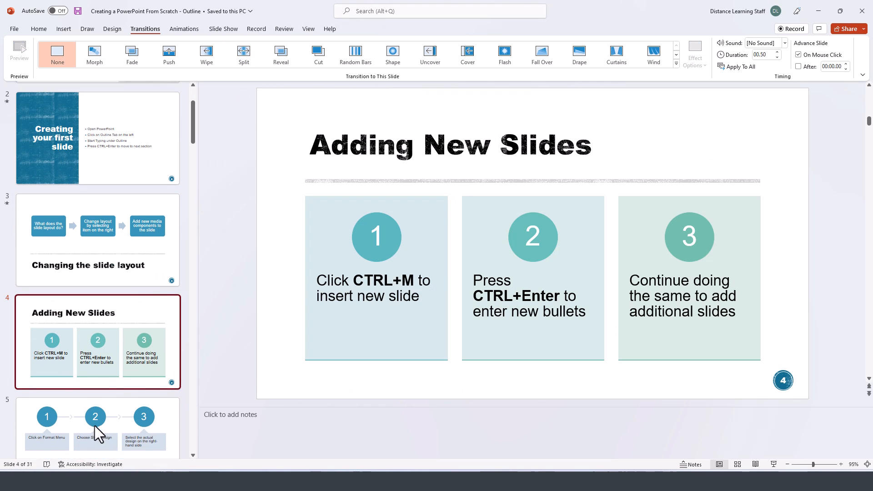
{"action": "left_click", "coordinate": [318, 54]}
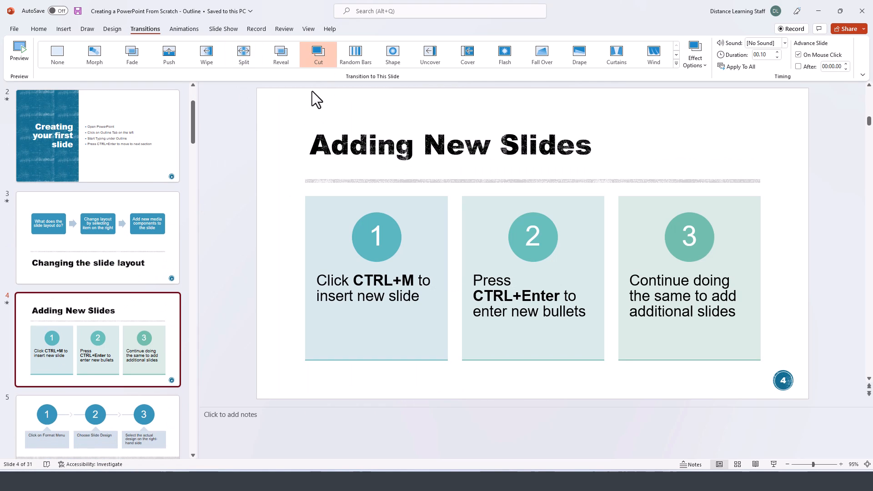
{"action": "scroll", "scroll_direction": "up", "scroll_amount": 3}
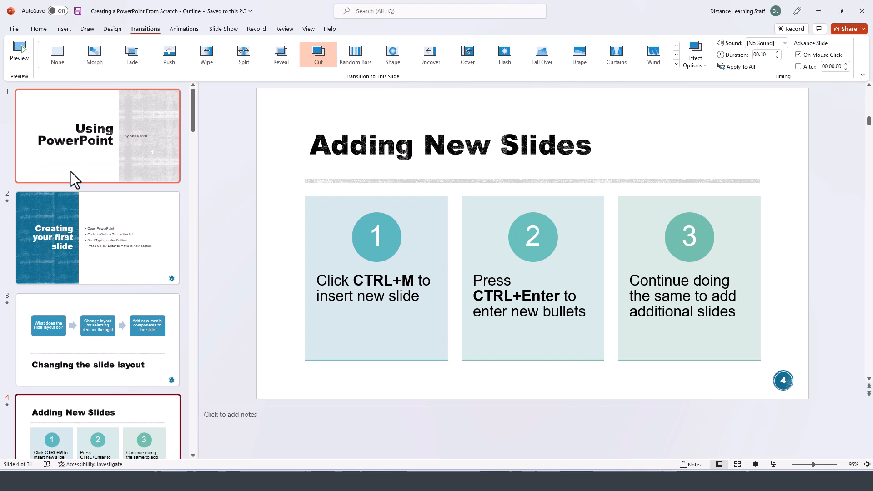
{"action": "left_click", "coordinate": [97, 135]}
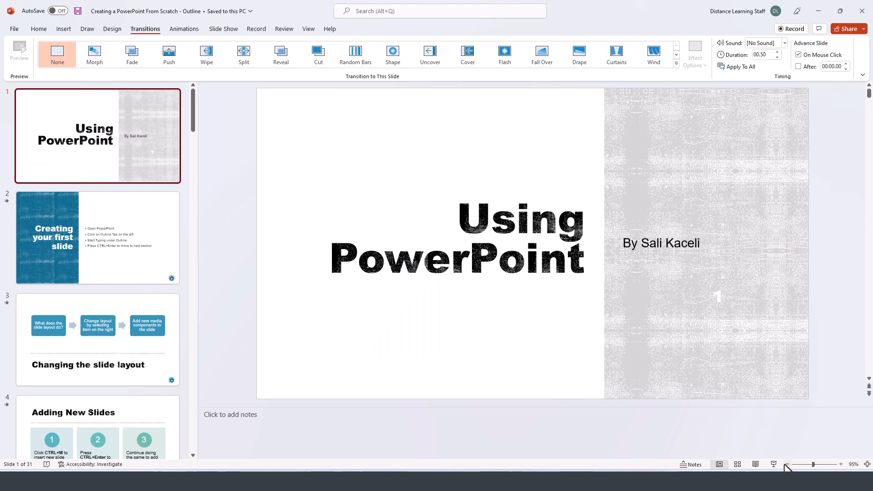